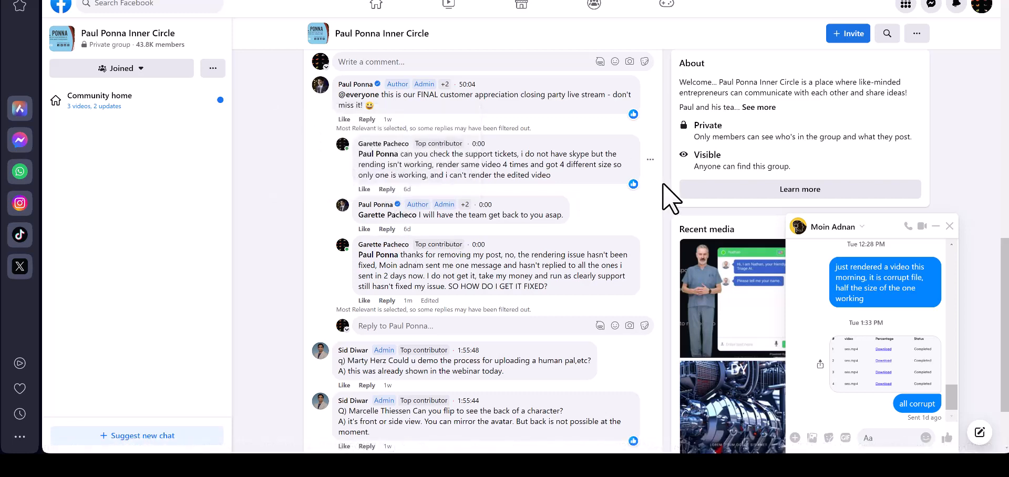
mouse_move(492, 205)
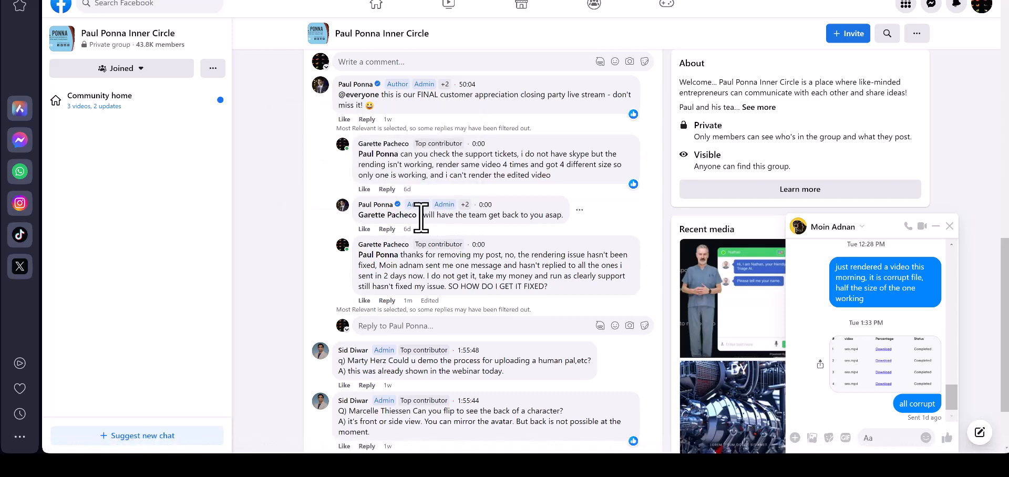
Highlight the admin's reply promising a follow-up and bring up its context menu.
drag(419, 214, 556, 214)
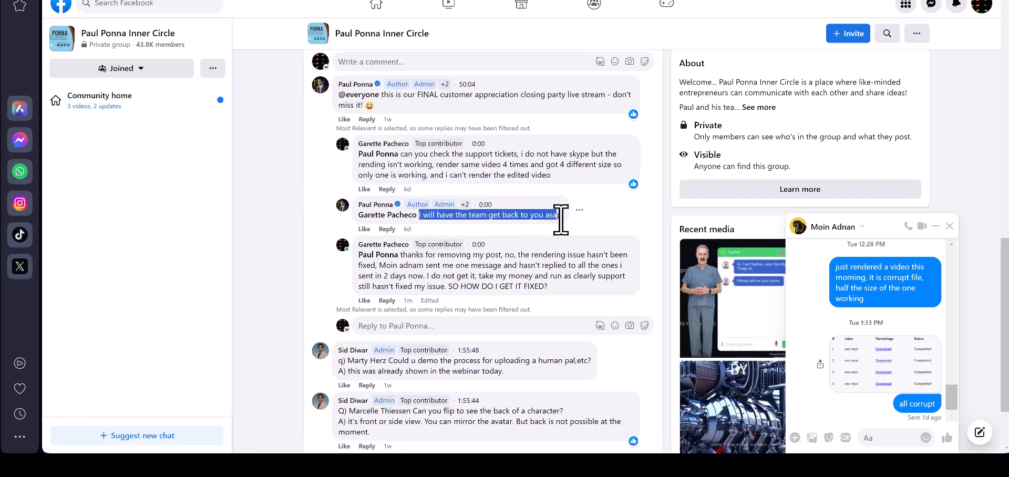
right_click(486, 215)
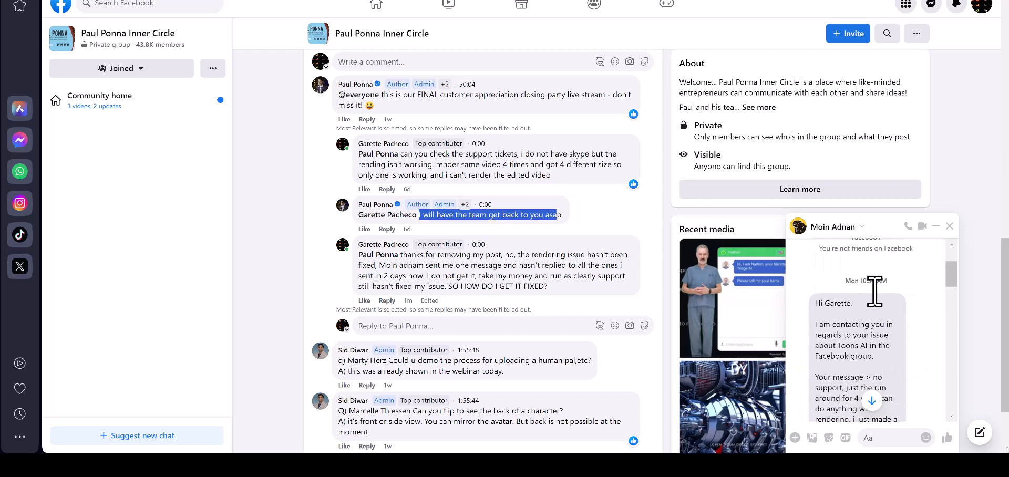
mouse_move(922, 388)
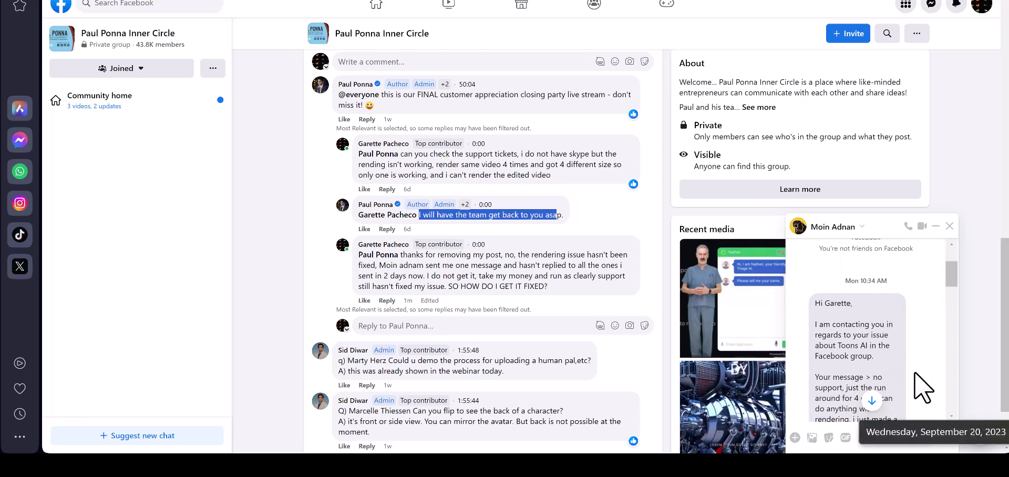
mouse_move(924, 286)
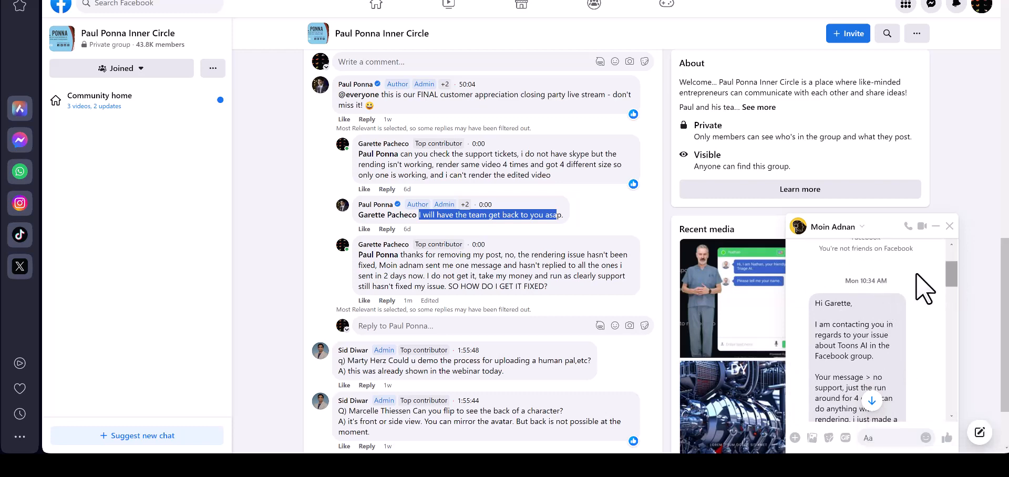
mouse_move(958, 291)
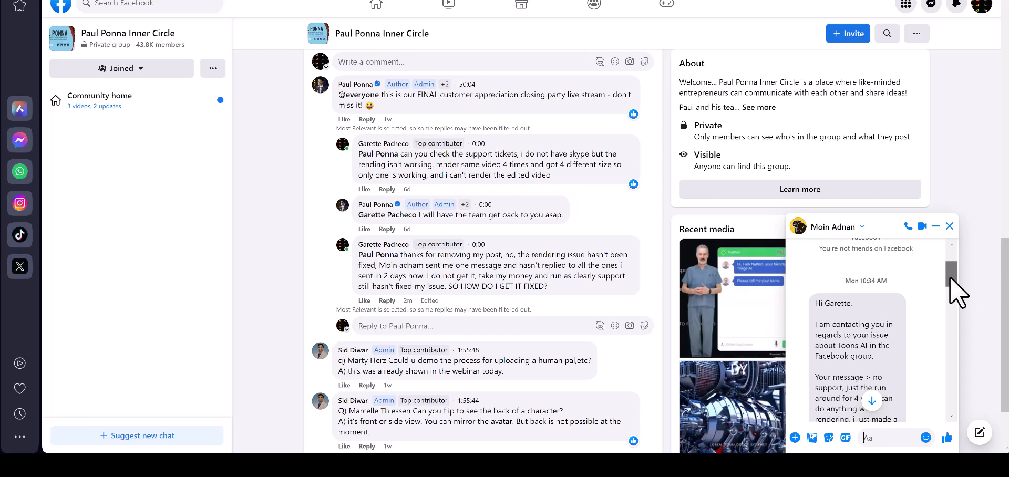
mouse_move(864, 355)
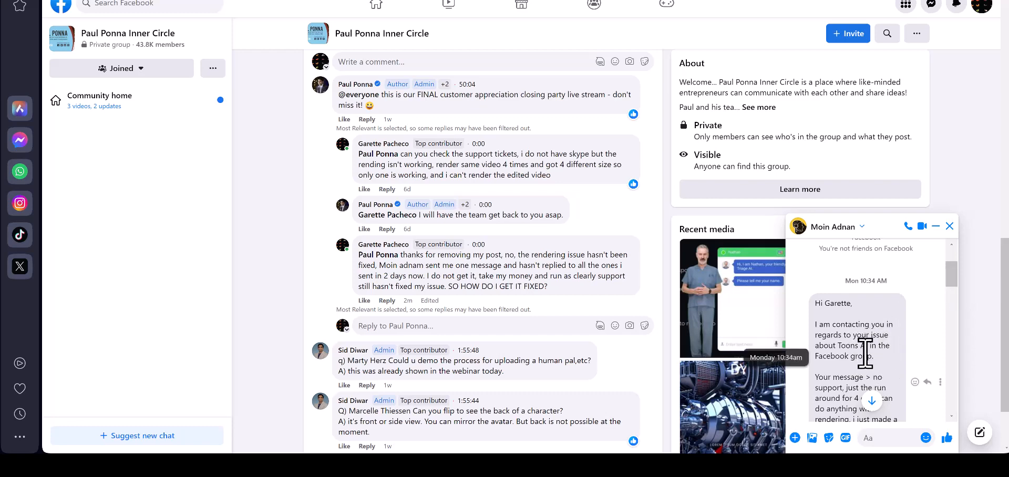
Scroll down through the support chat's music-volume and stuck-render messages.
scroll(down, 3)
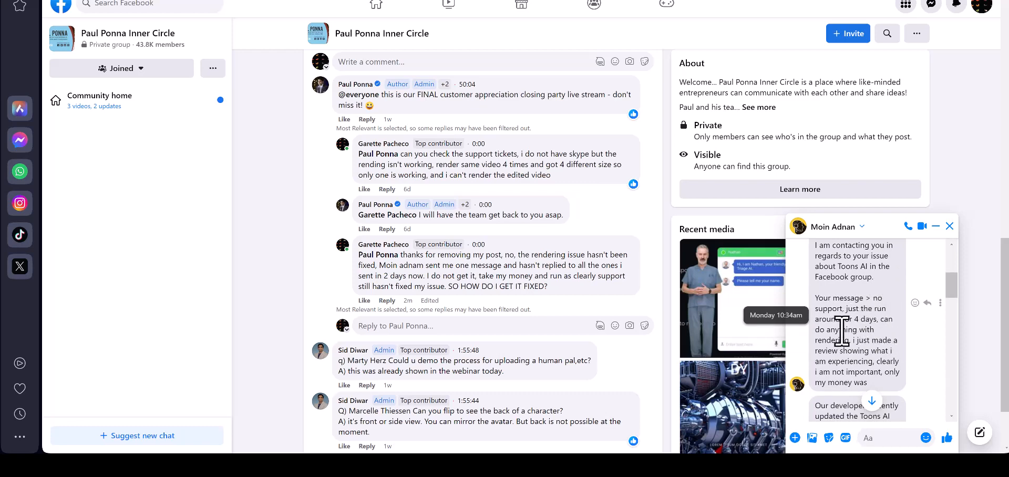
scroll(down, 3)
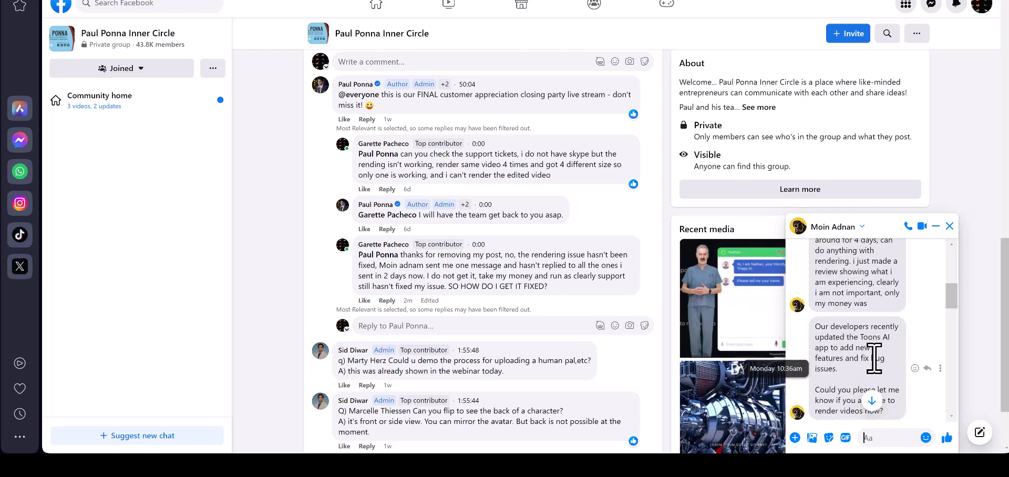
scroll(down, 3)
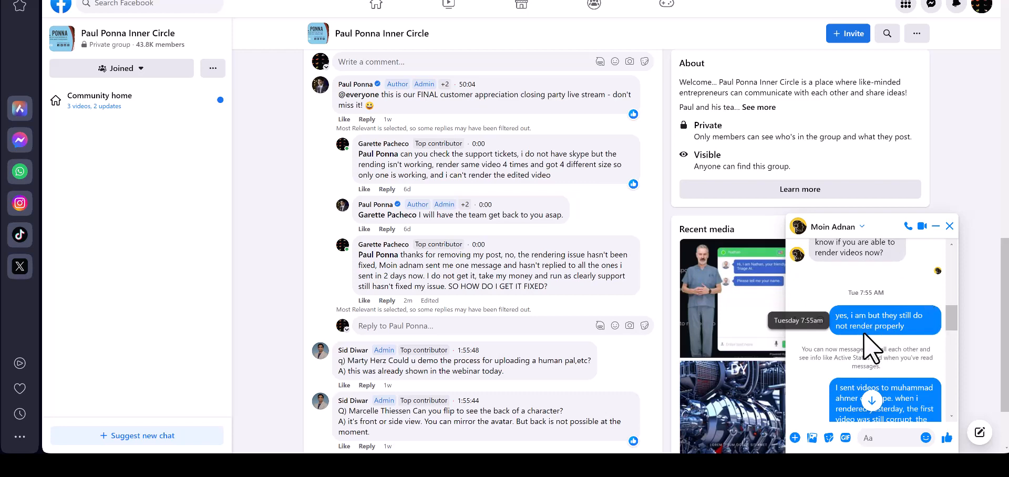
scroll(down, 3)
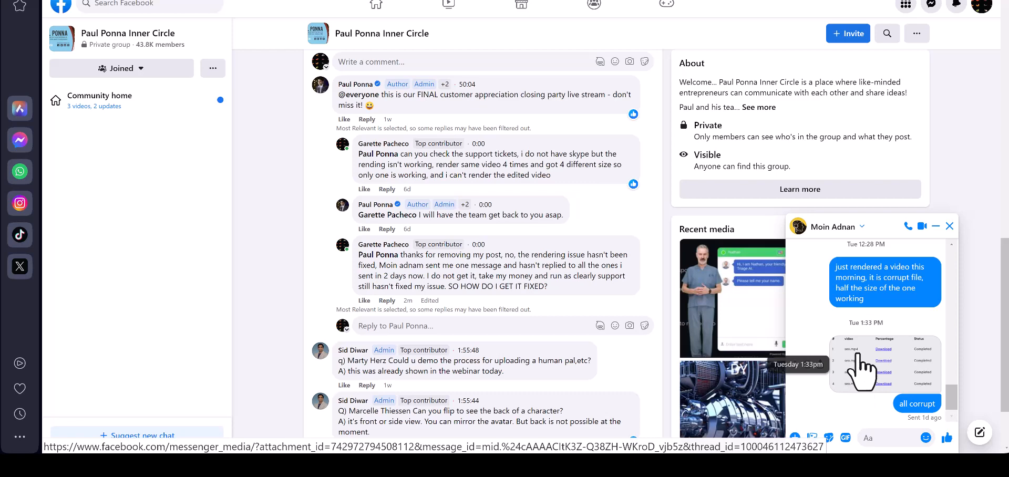
scroll(down, 3)
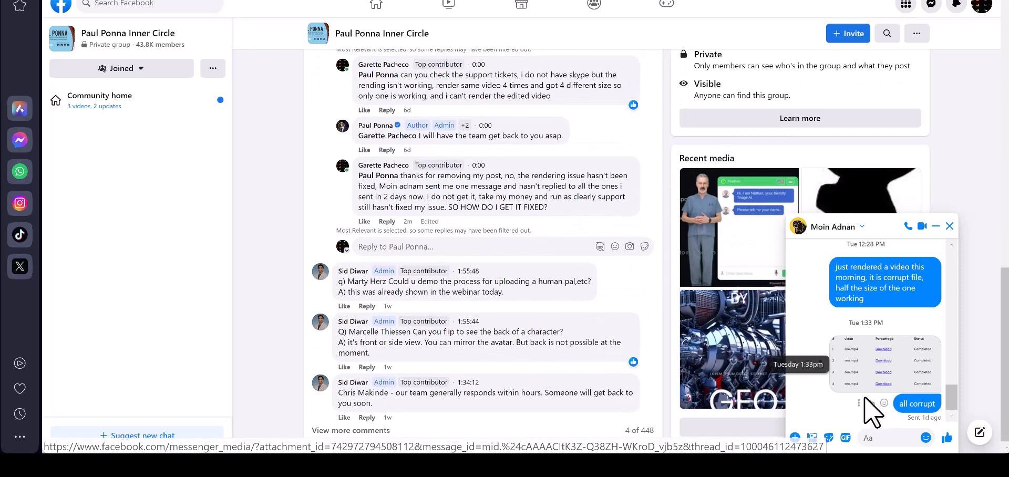
scroll(down, 3)
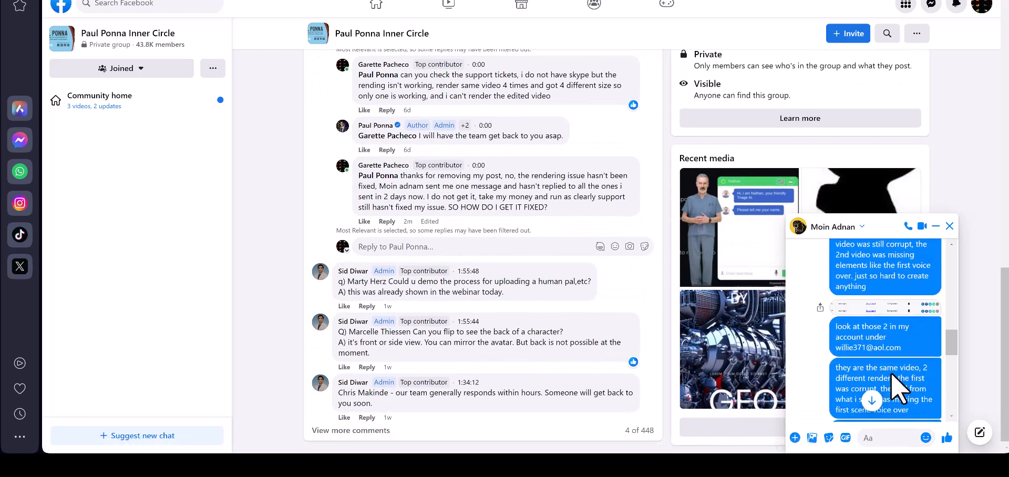
scroll(down, 3)
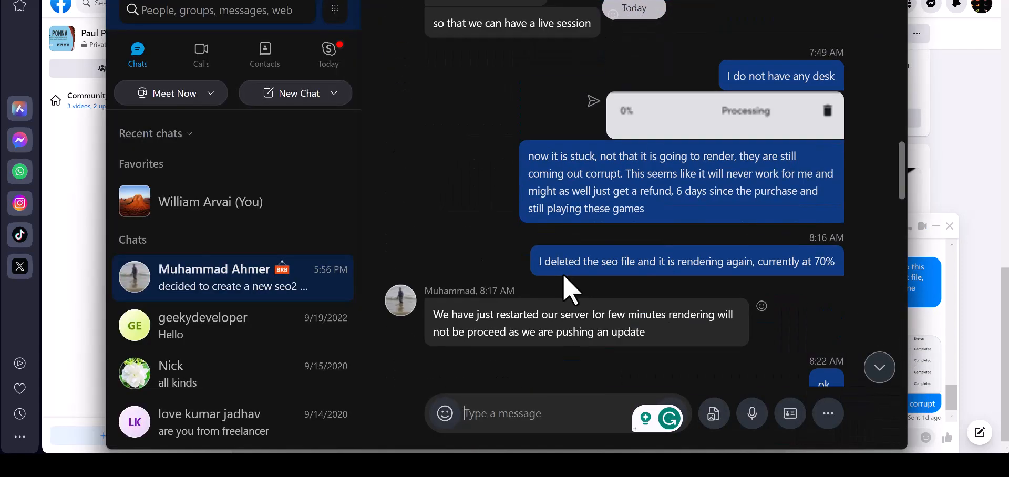
scroll(down, 3)
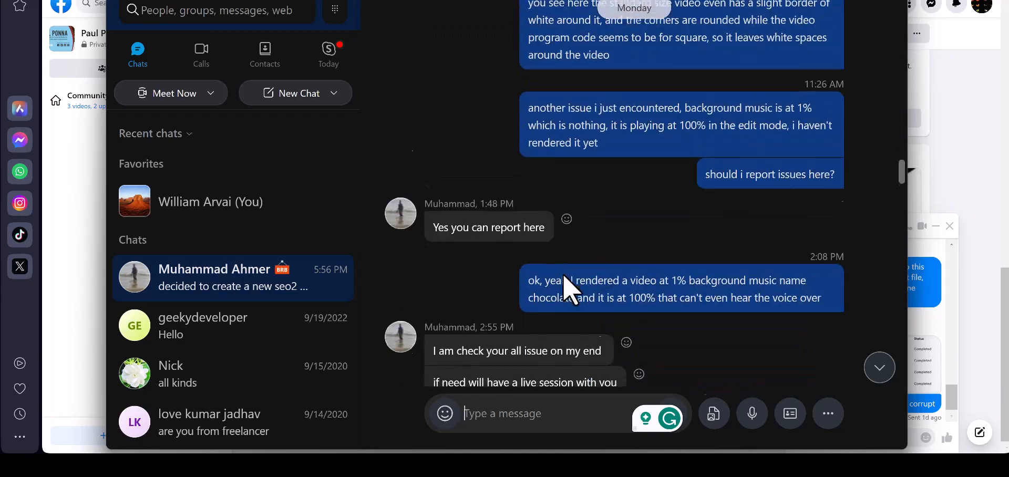
scroll(down, 3)
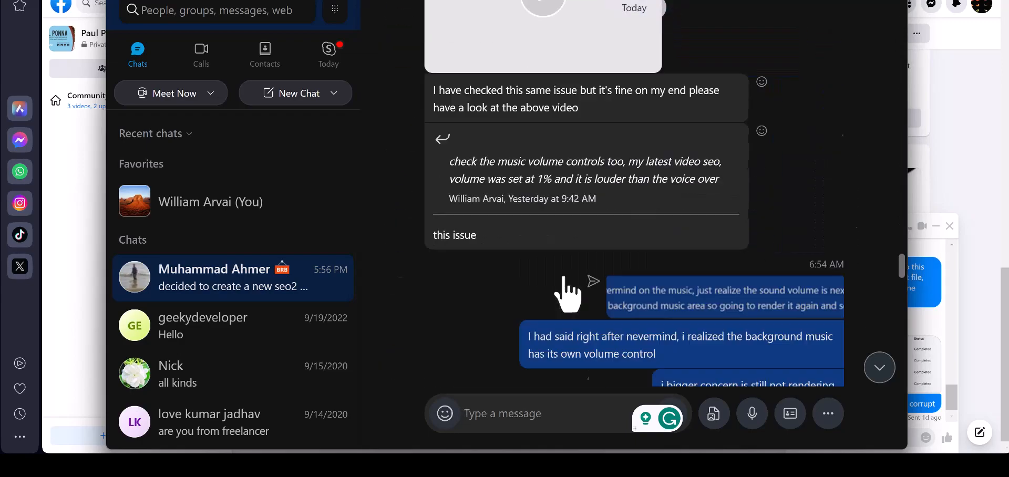
scroll(down, 3)
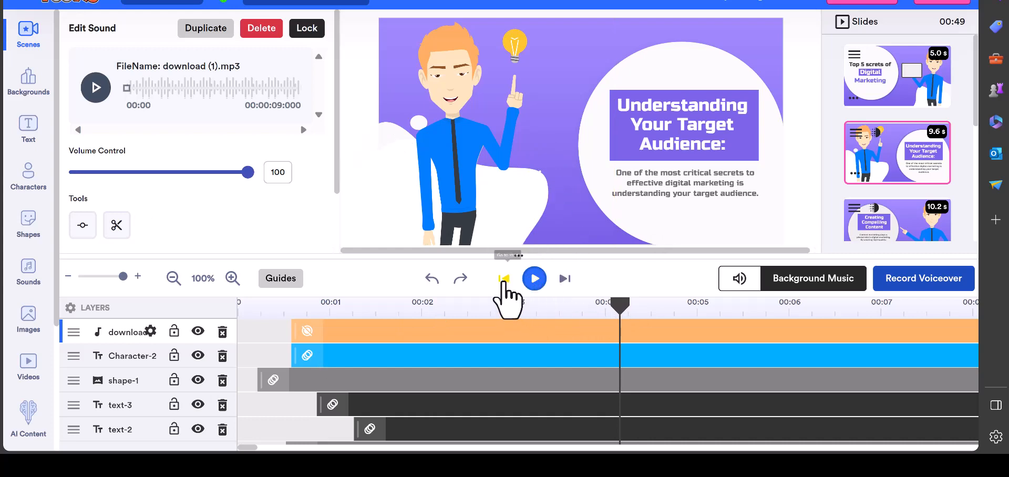
Preview the Understanding Your Target Audience slide from its start and pause it partway.
click(534, 279)
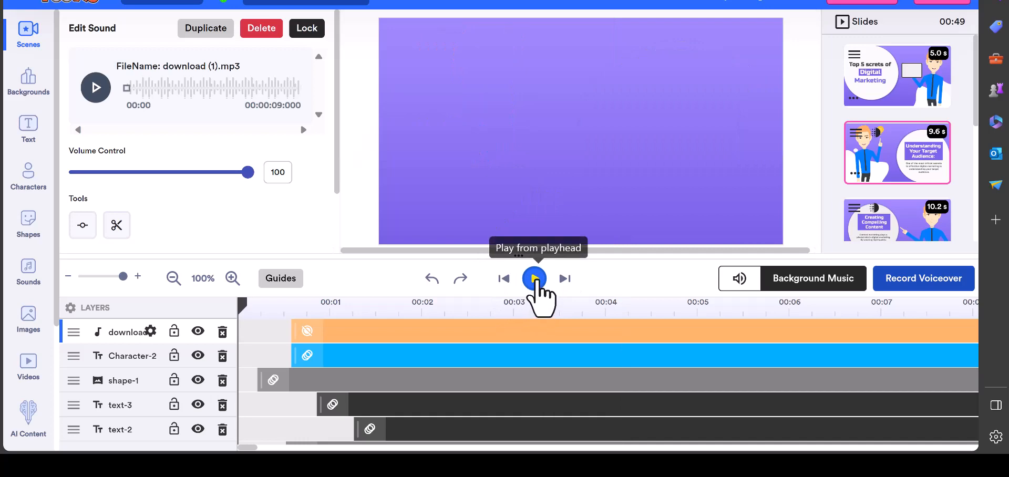
click(533, 278)
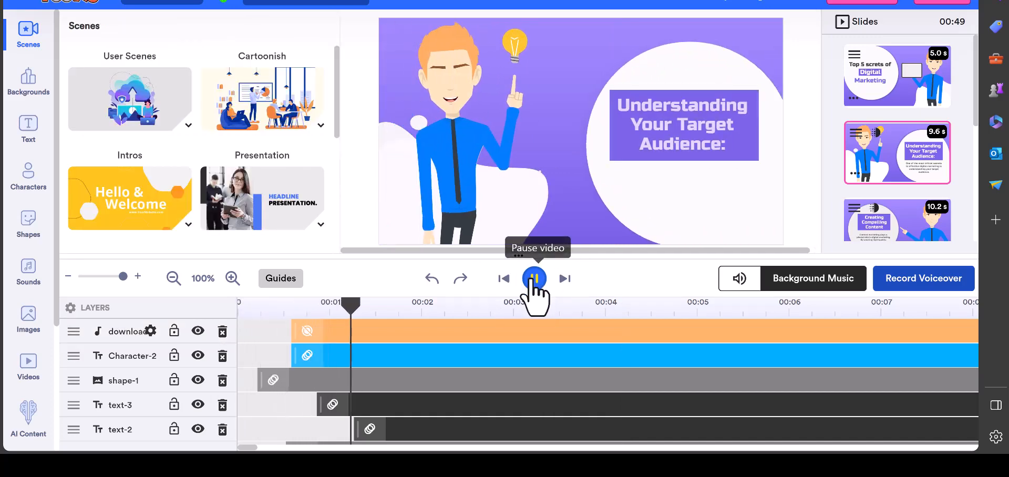
click(533, 277)
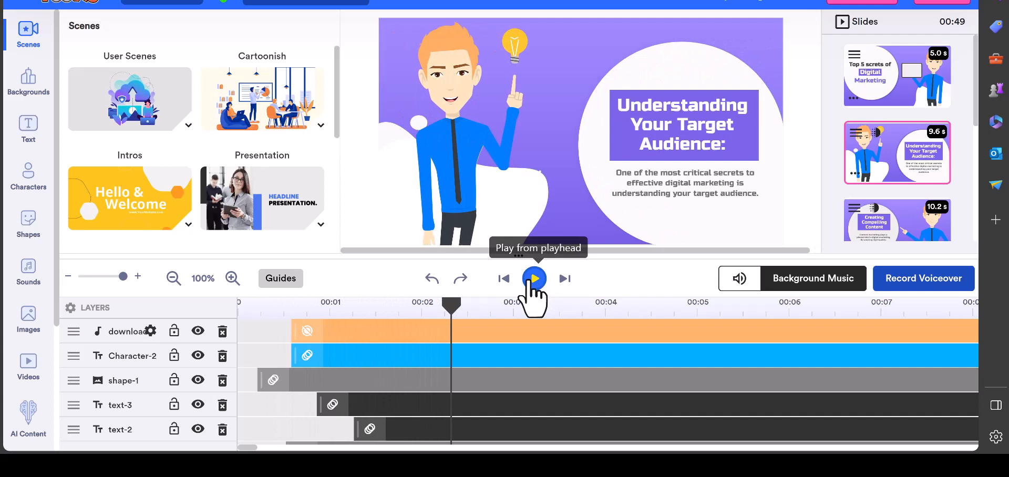
mouse_move(509, 315)
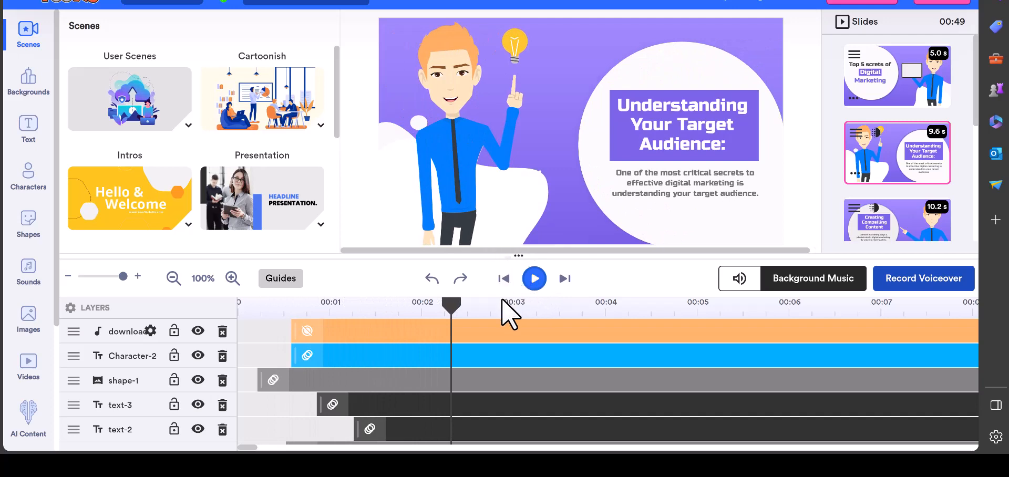
mouse_move(486, 330)
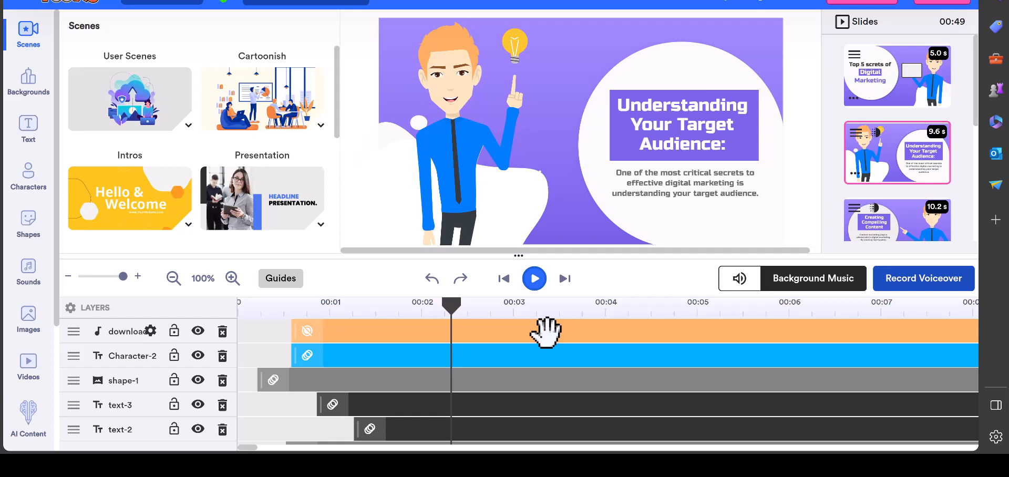
mouse_move(547, 334)
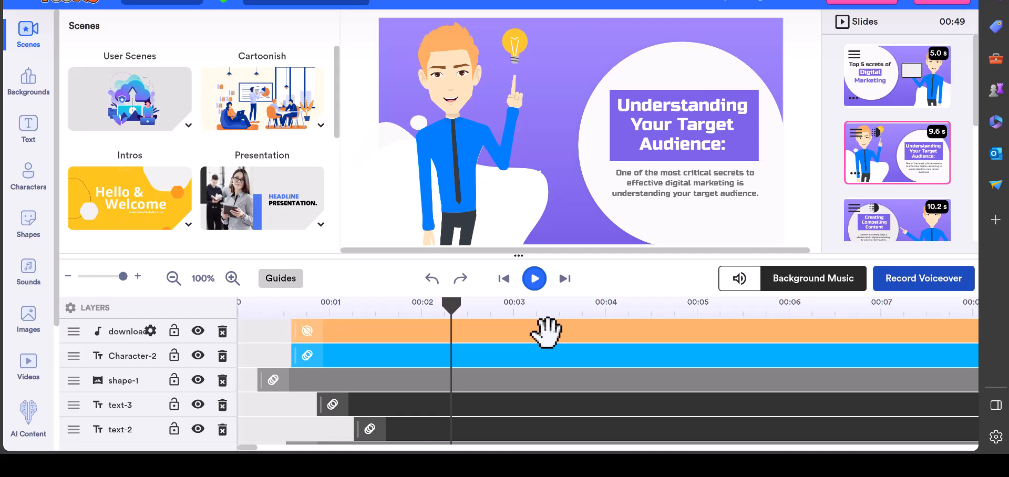
mouse_move(555, 334)
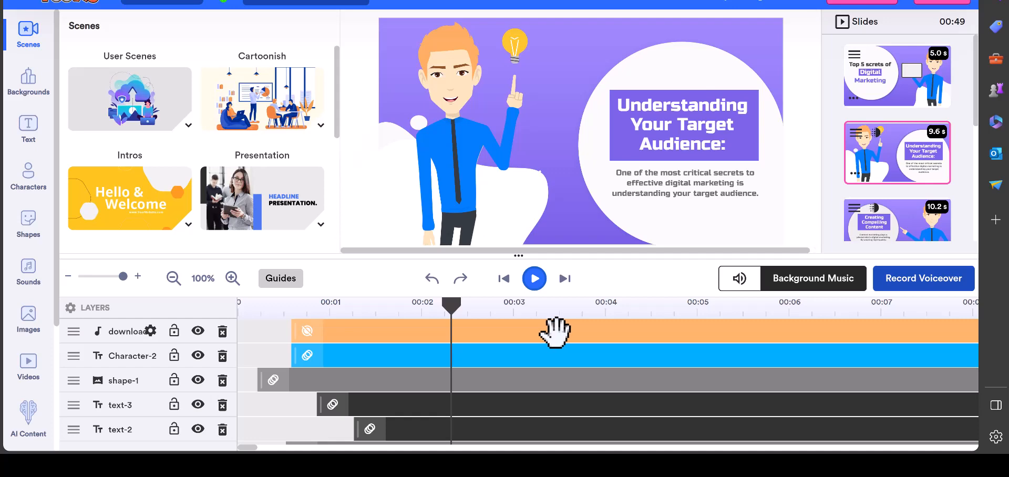
mouse_move(958, 52)
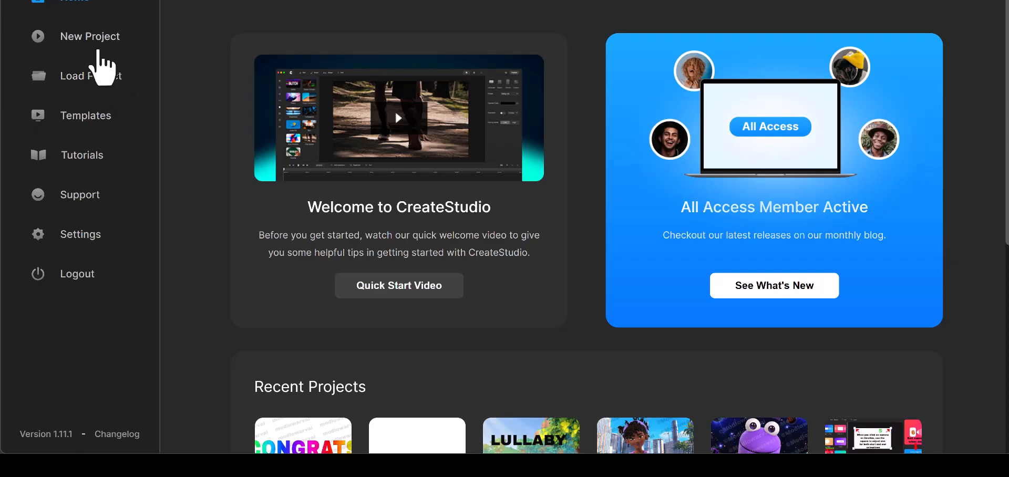
Create a new landscape 1080p HD project, enlarge its canvas preview and show the media library.
click(90, 36)
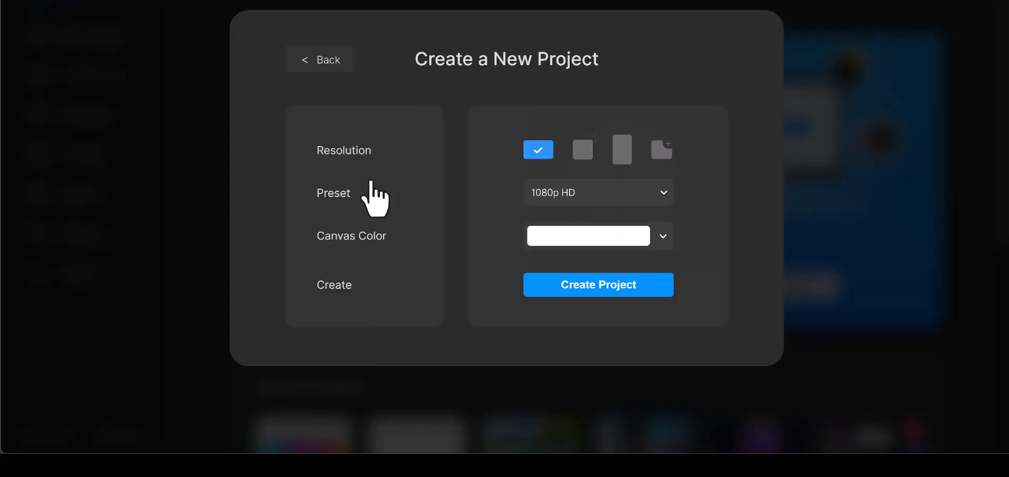
click(596, 284)
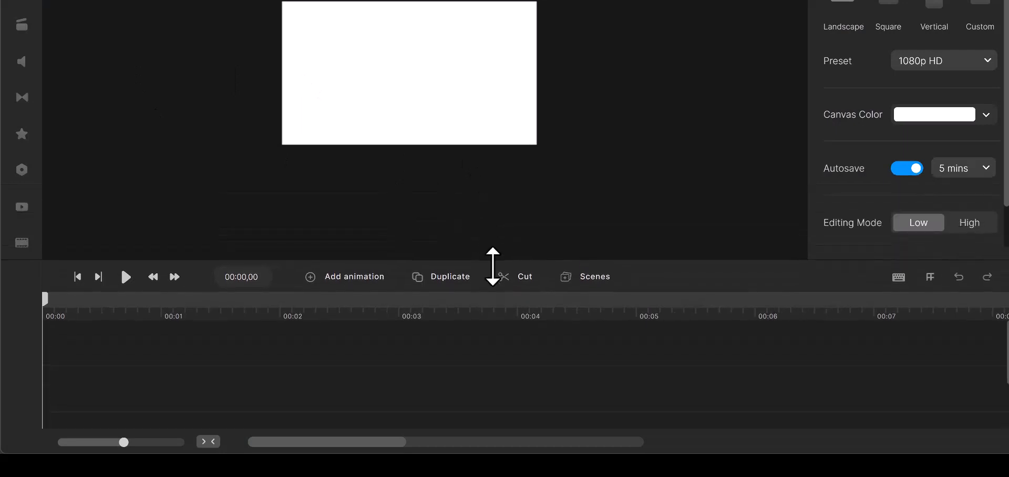
drag(492, 263, 492, 289)
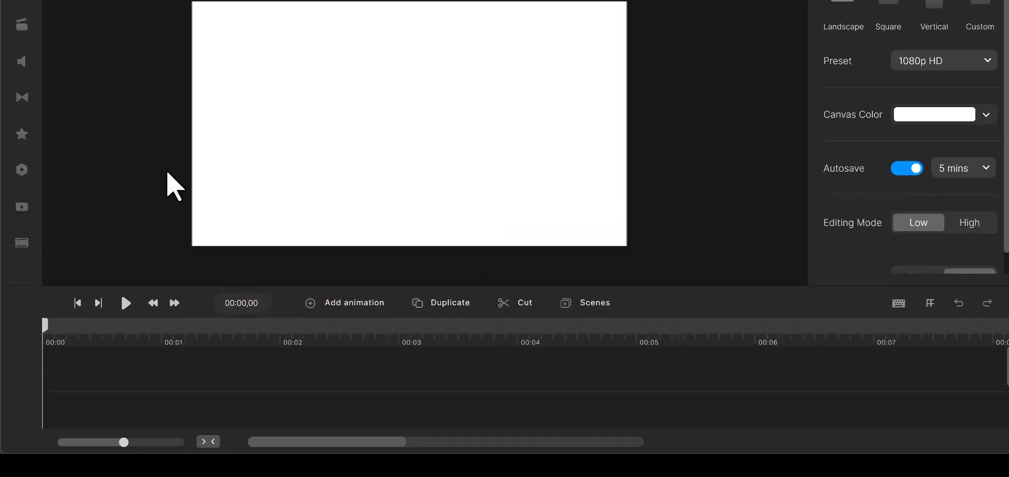
mouse_move(22, 13)
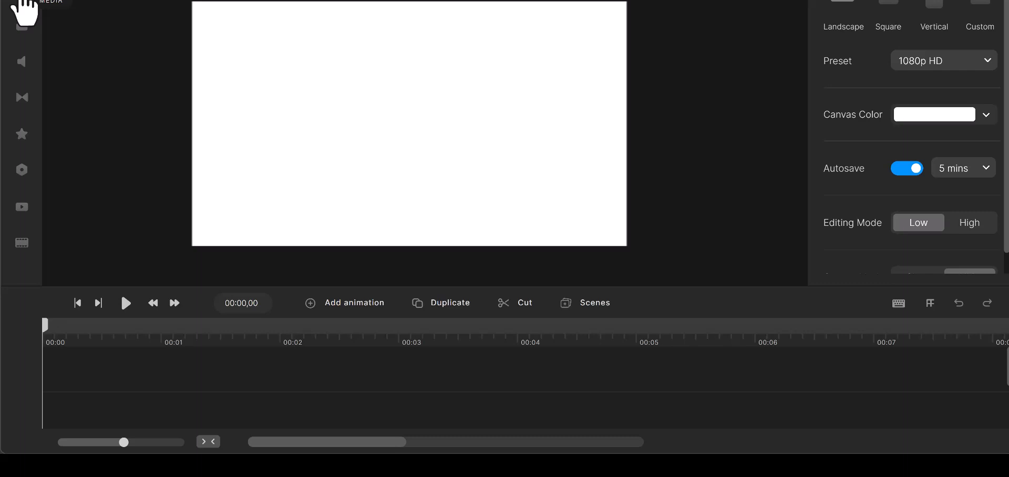
click(21, 11)
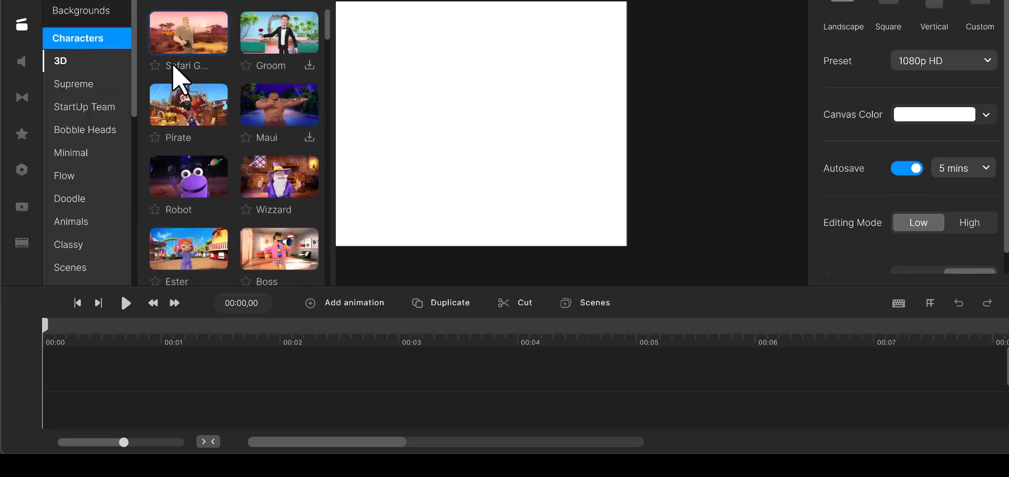
click(188, 32)
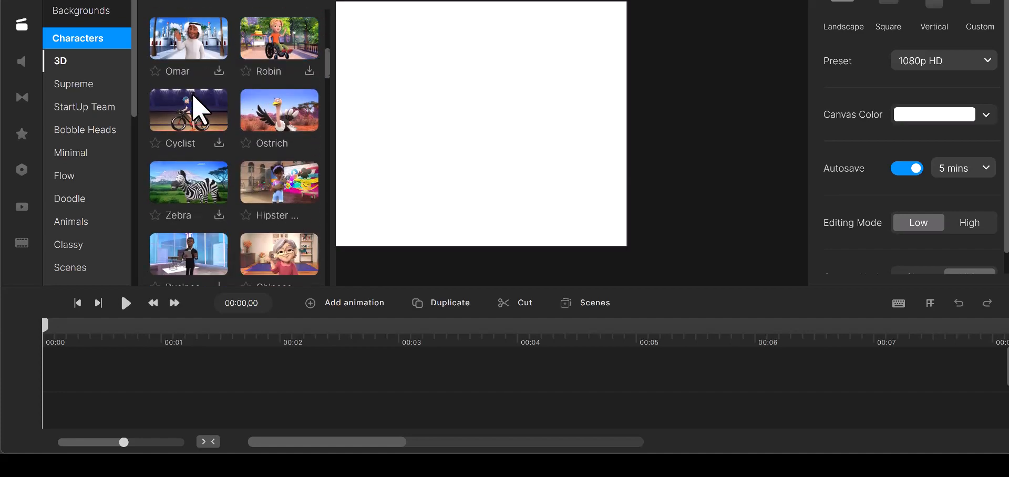
scroll(down, 3)
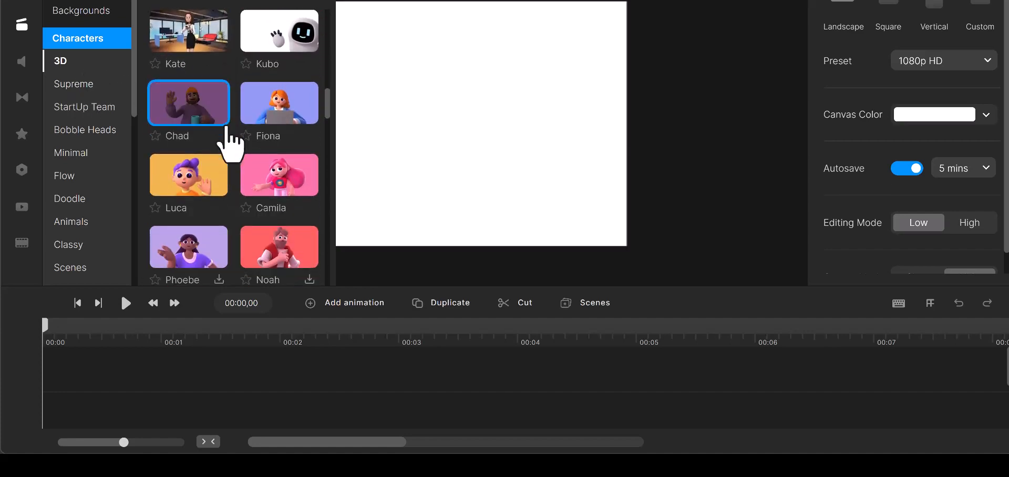
scroll(down, 3)
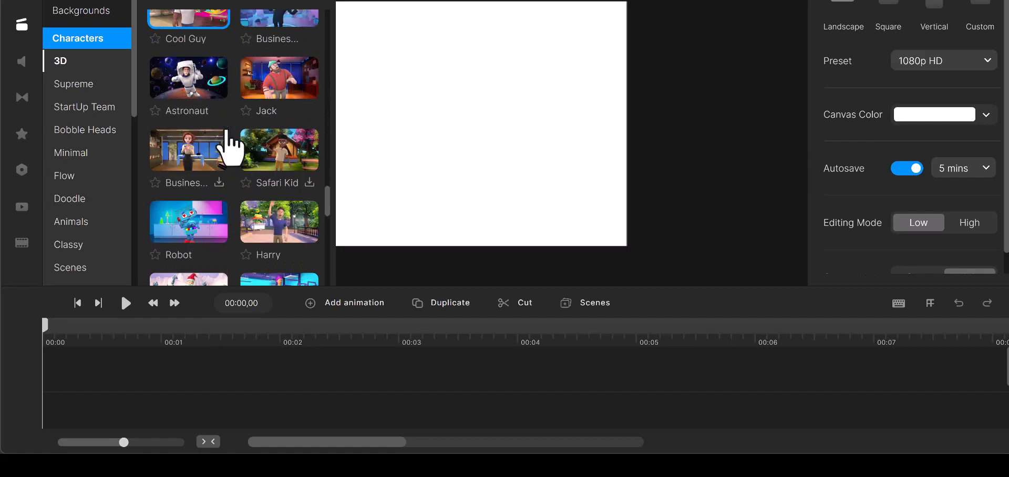
scroll(down, 3)
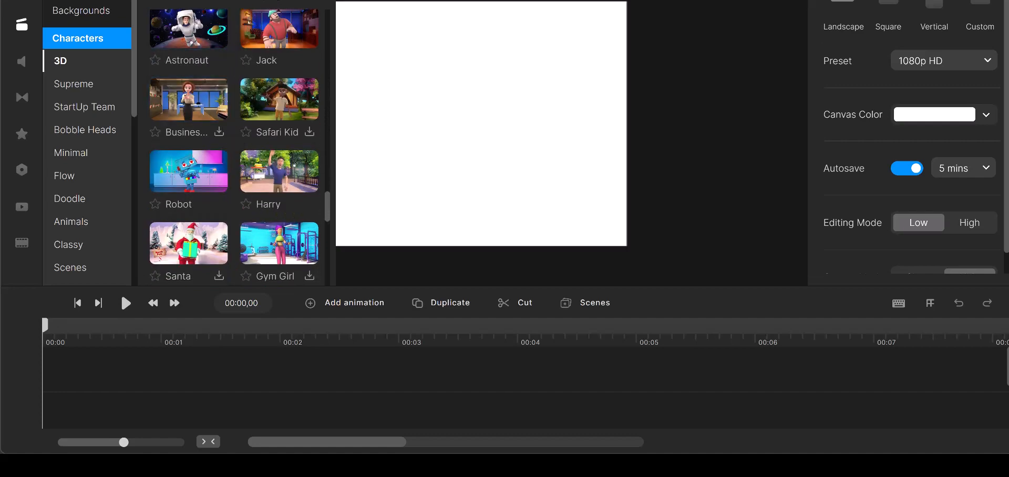
scroll(down, 3)
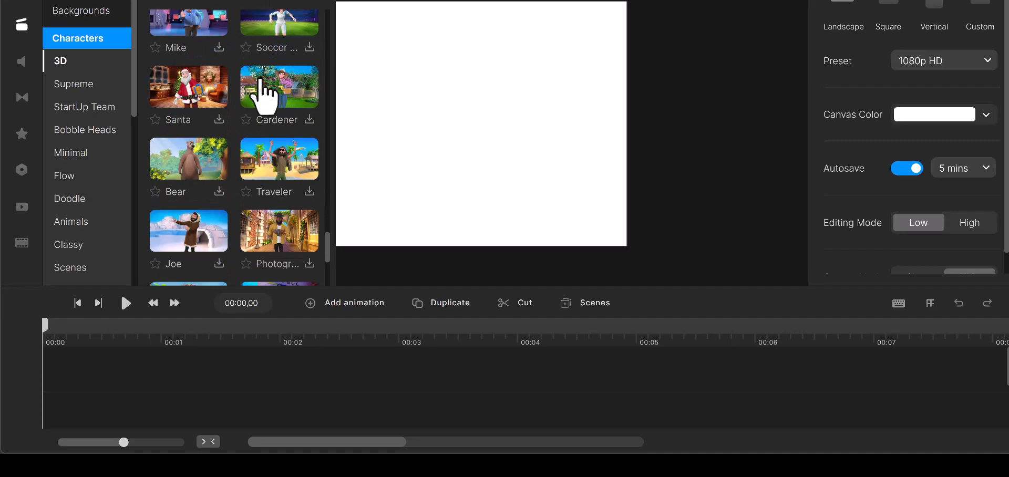
scroll(down, 3)
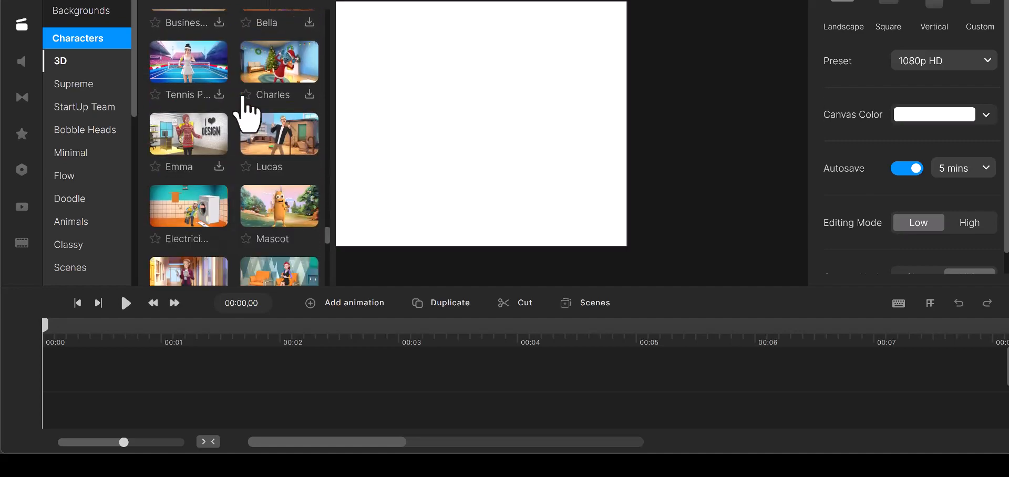
scroll(down, 3)
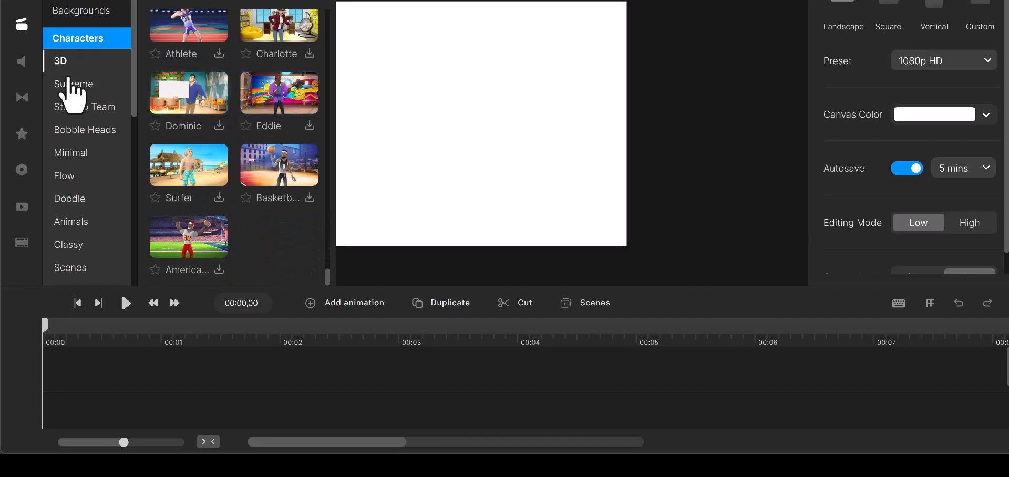
Preview the Supreme, StartUp Team, Bobble Heads, Minimal, Flow, Doodle, Animals and Classy character sets, then return to the main categories.
click(74, 84)
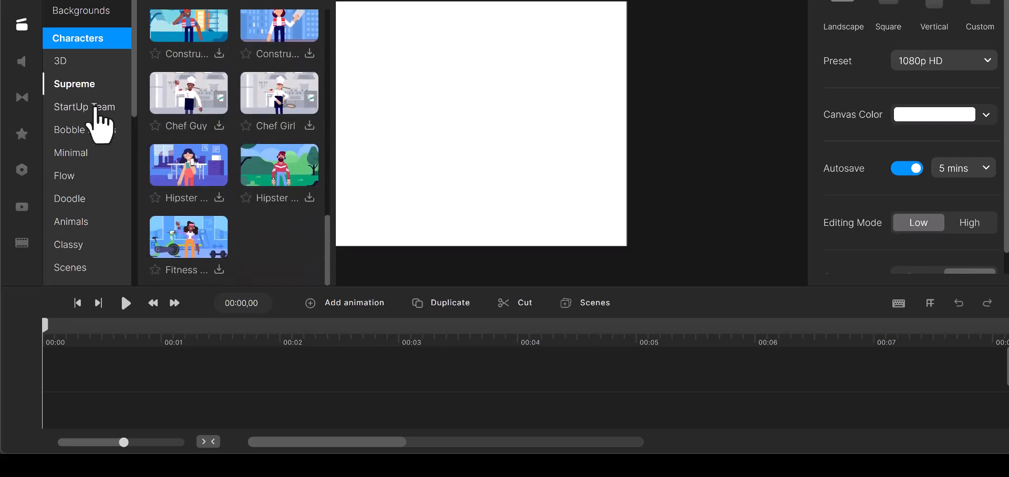
click(85, 108)
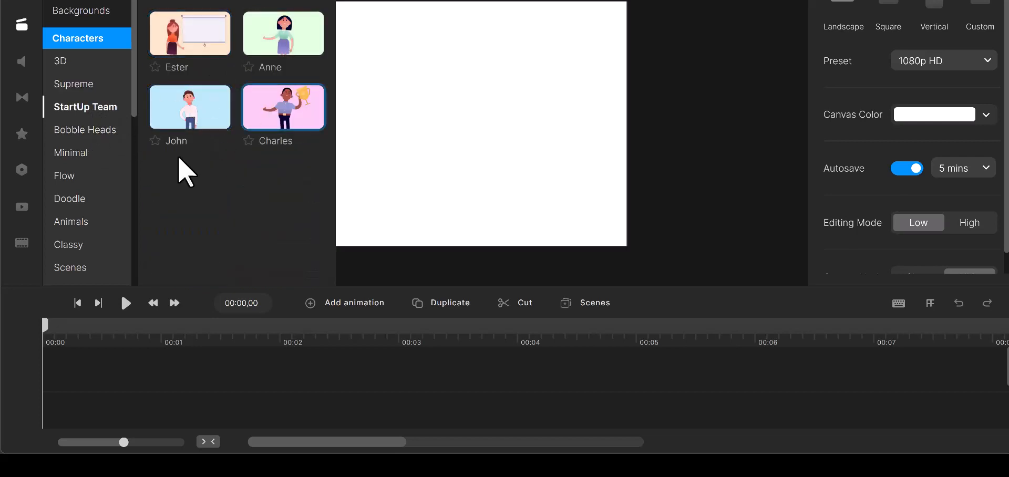
click(85, 130)
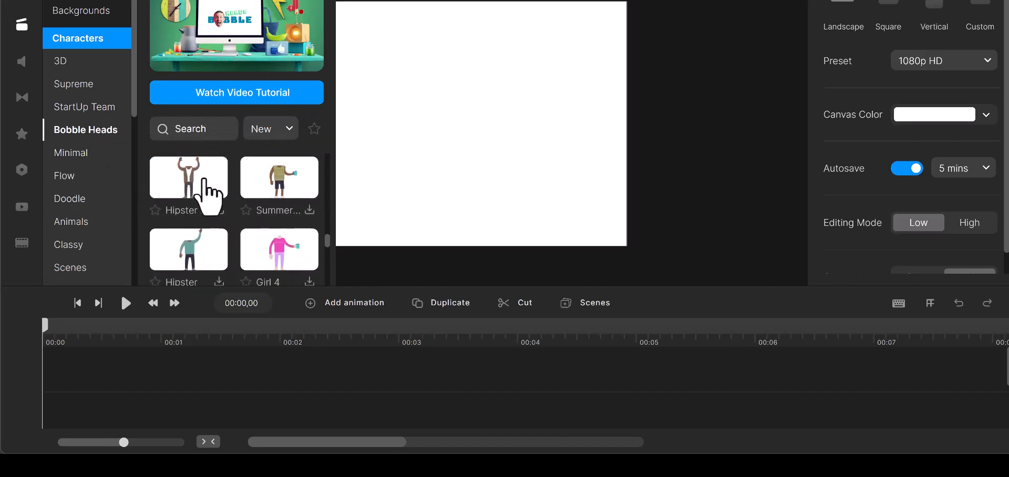
click(71, 152)
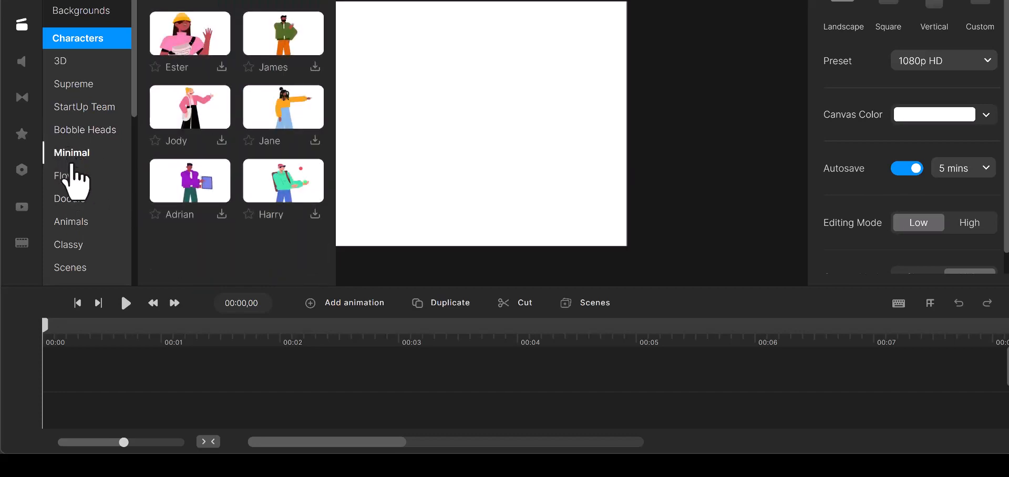
click(64, 175)
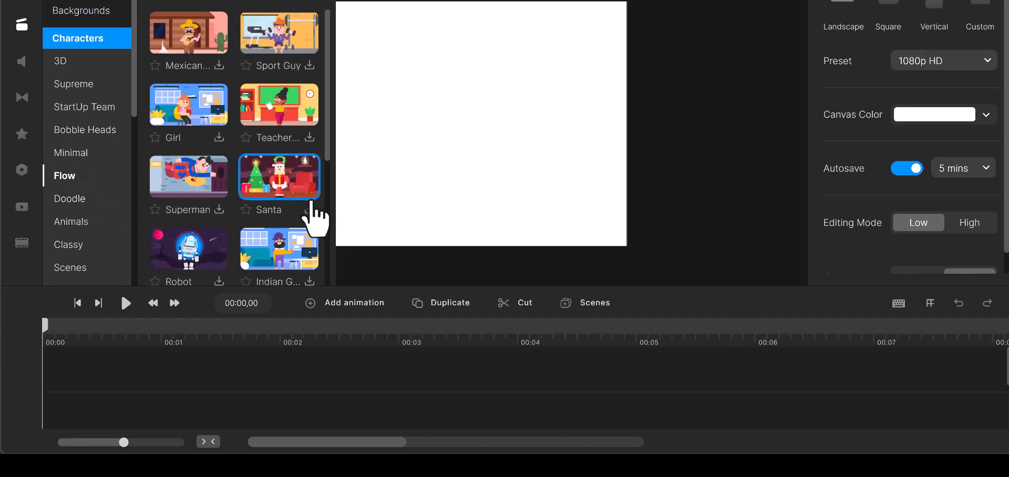
click(69, 198)
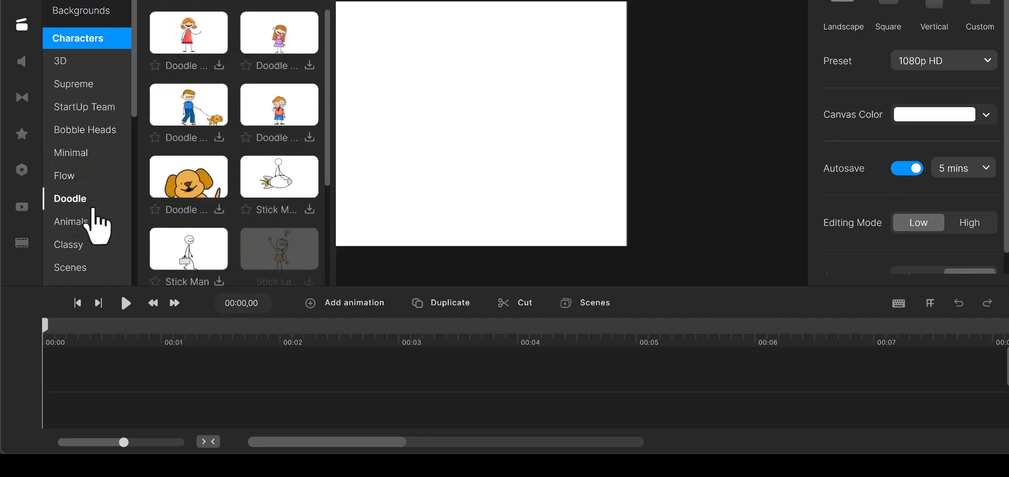
click(72, 221)
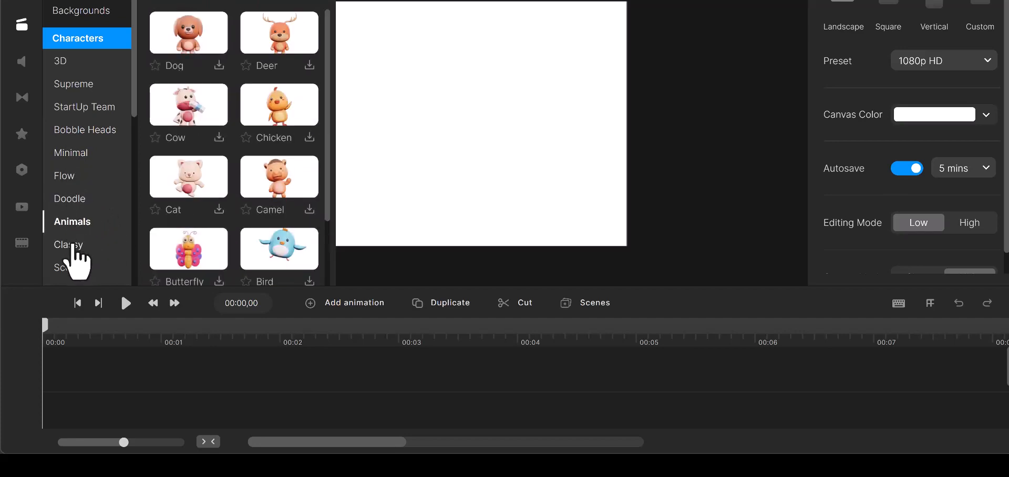
click(69, 245)
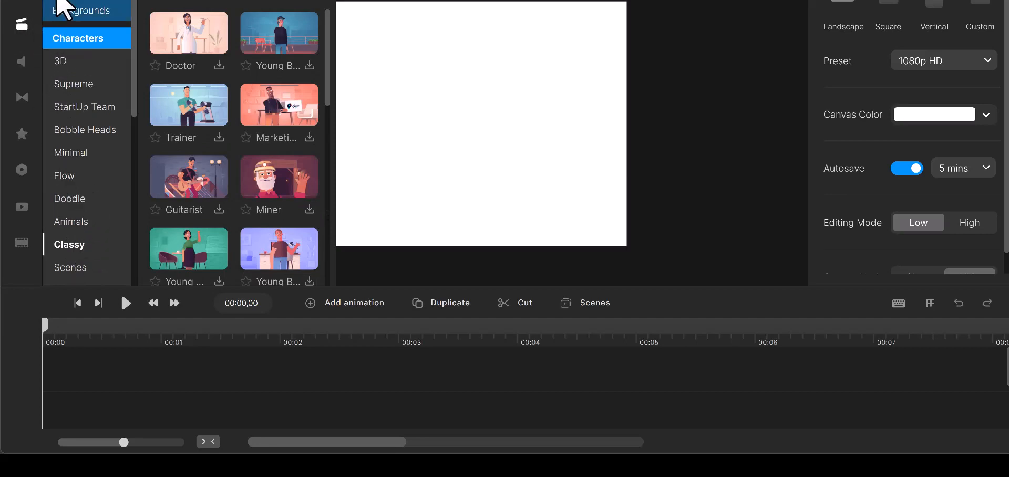
click(68, 65)
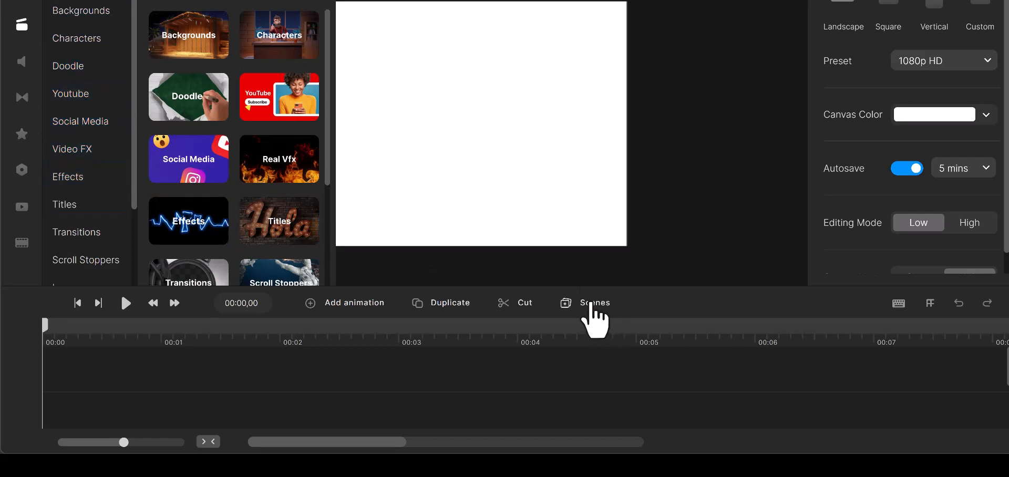
Browse the ready-made scene library, scrolling through Clay scenes like Story Book and Plant Growing.
click(586, 302)
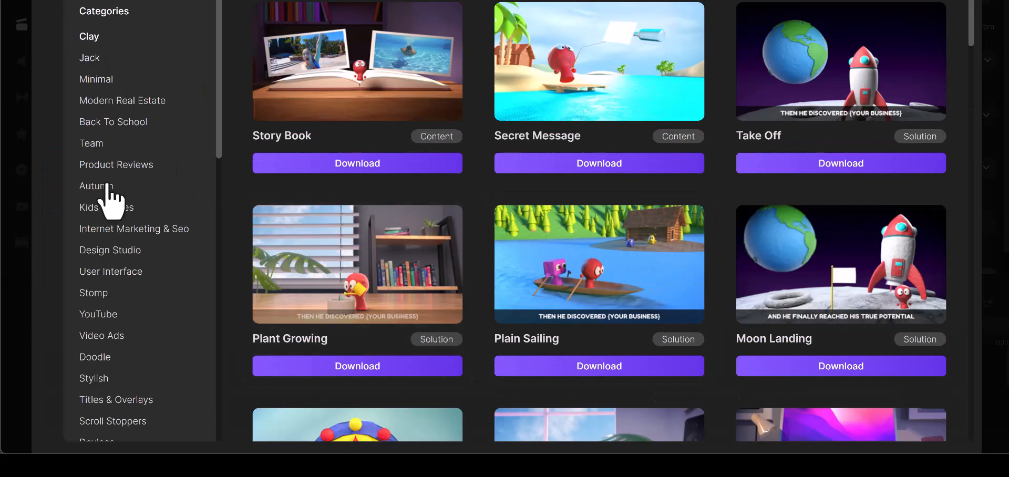
scroll(down, 3)
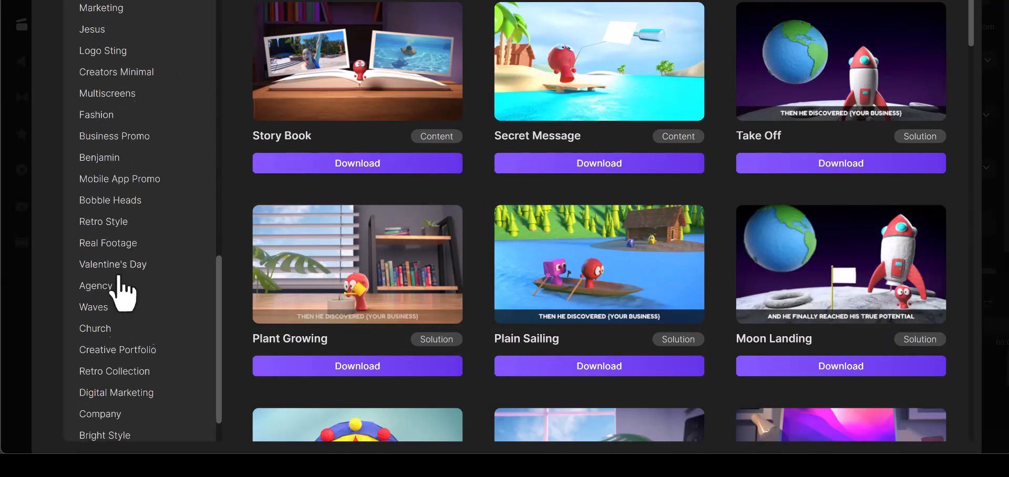
scroll(down, 3)
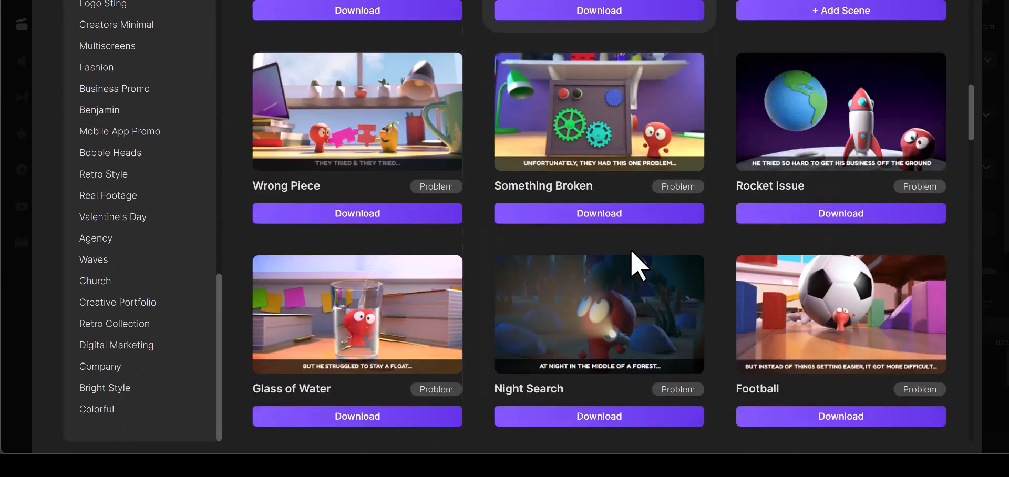
scroll(down, 3)
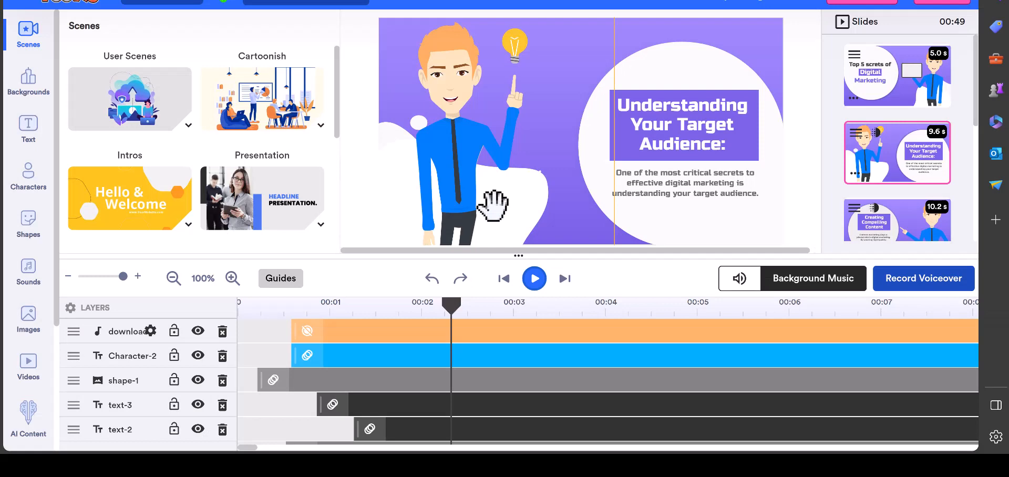
mouse_move(490, 19)
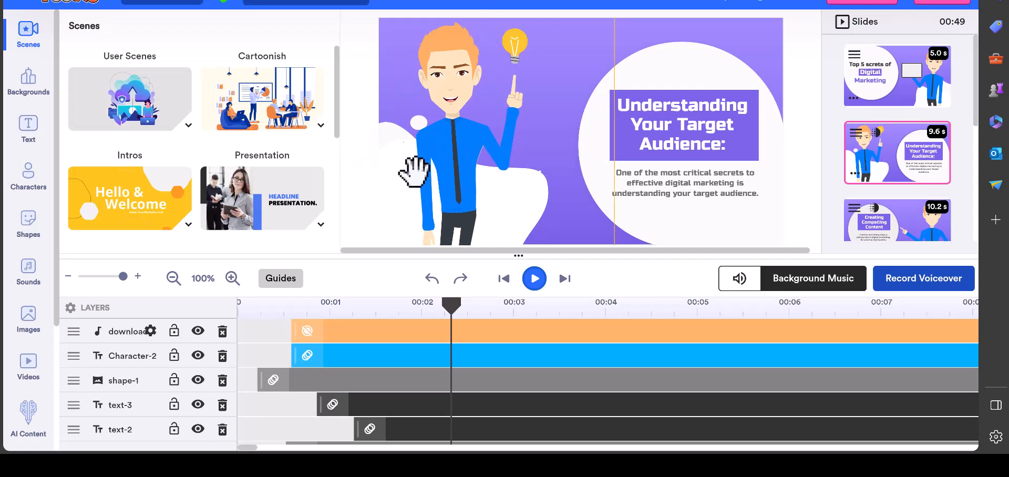
mouse_move(409, 148)
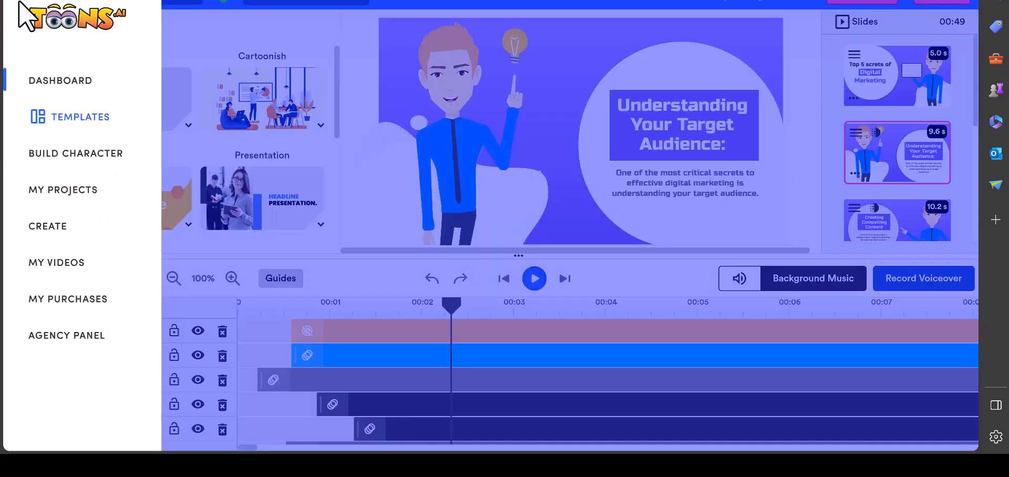
Start the Build Character flow, then close the Select Character Gender dialog to return to the dashboard.
click(60, 79)
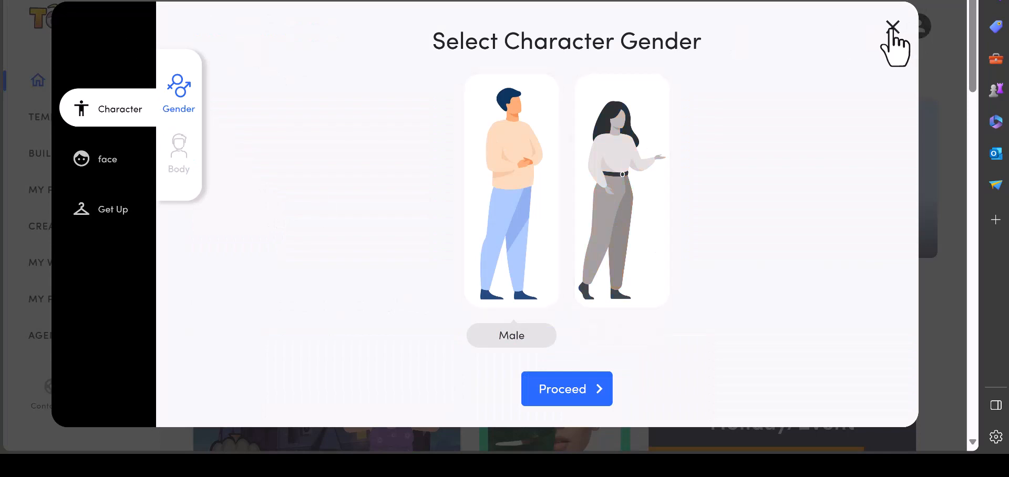
click(891, 25)
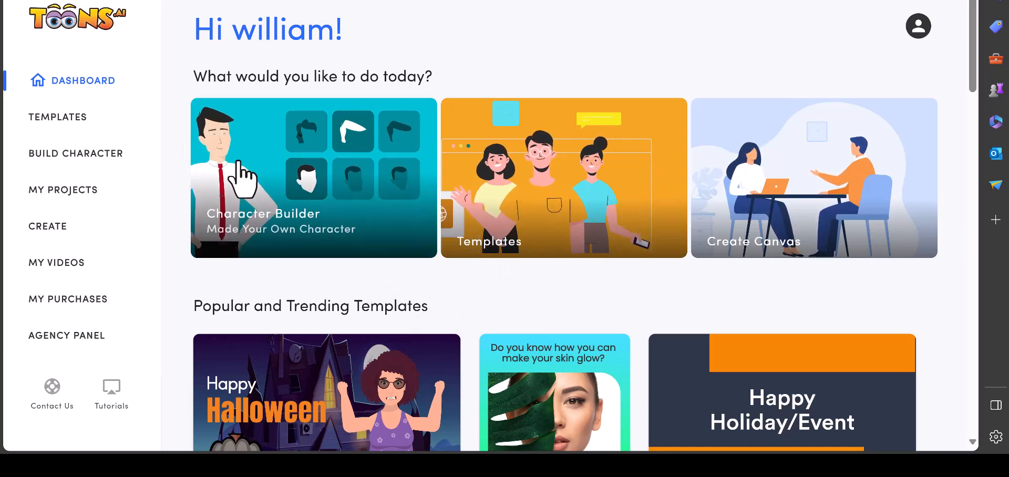
scroll(down, 3)
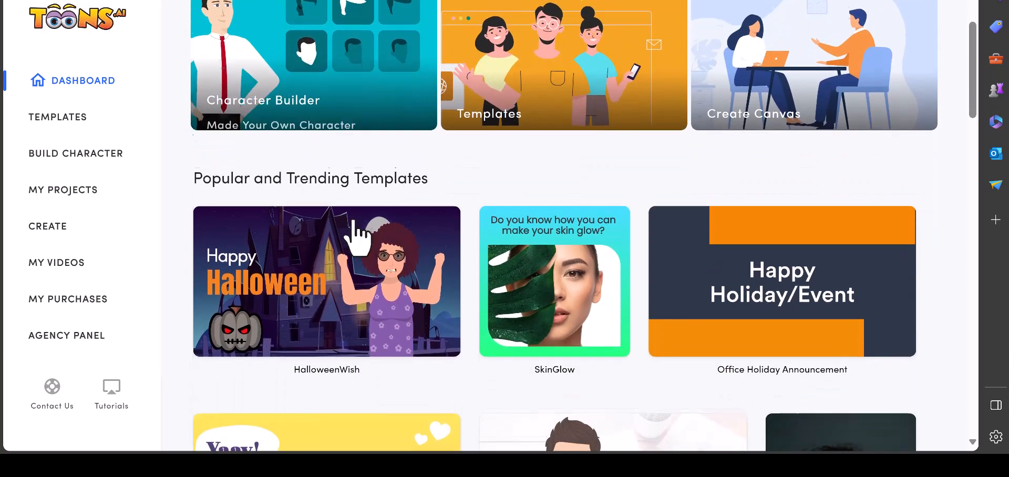
scroll(down, 3)
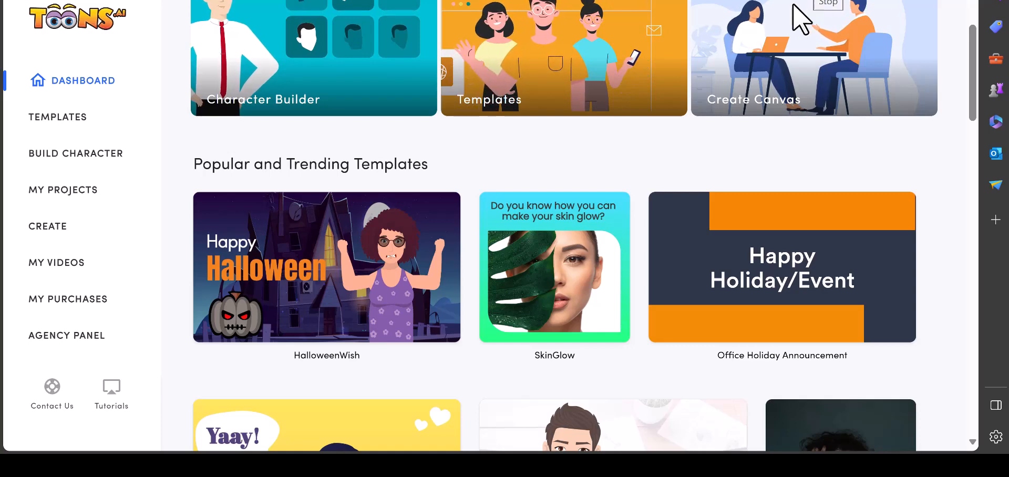
mouse_move(837, 84)
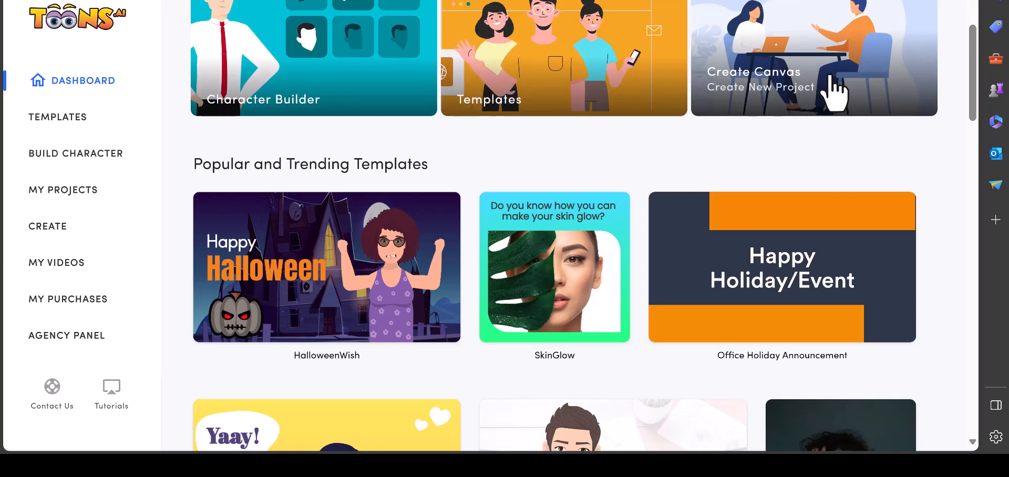
mouse_move(258, 202)
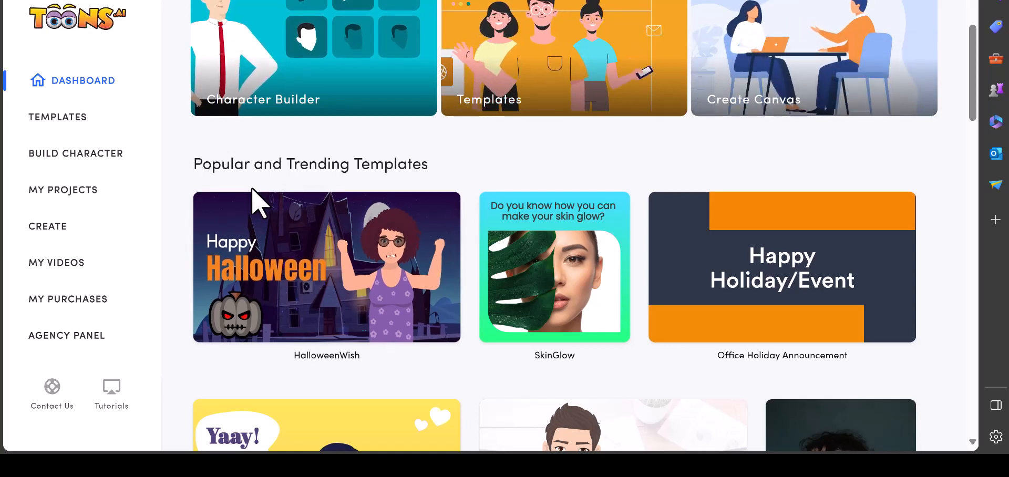